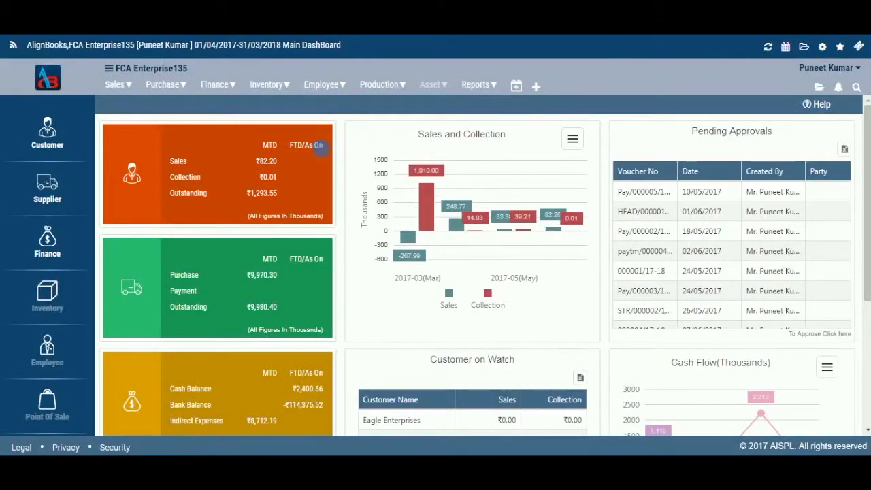
- Head from the Main Dashboard toward the Inventory menu's Inter Branch Issue Request form
left_click(267, 85)
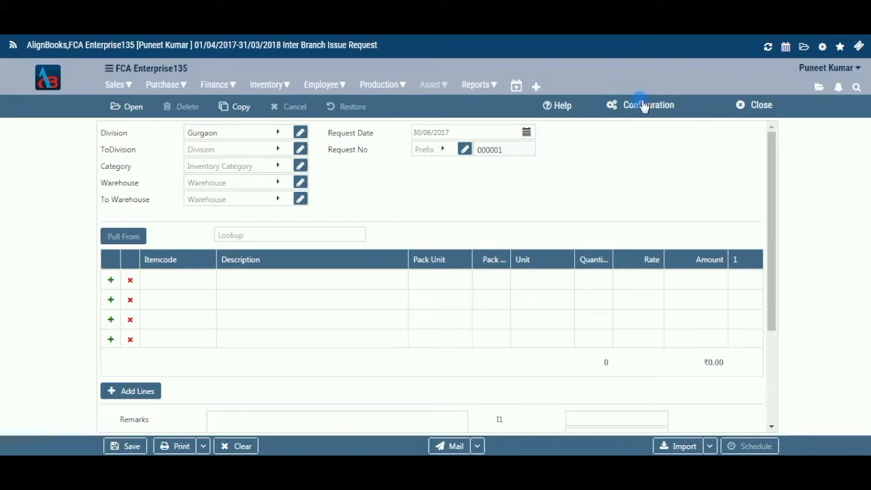
left_click(640, 105)
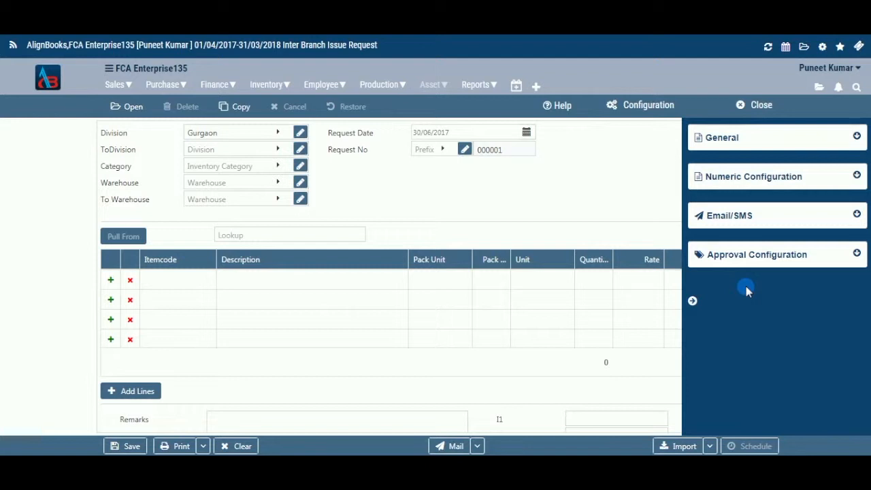
mouse_move(558, 204)
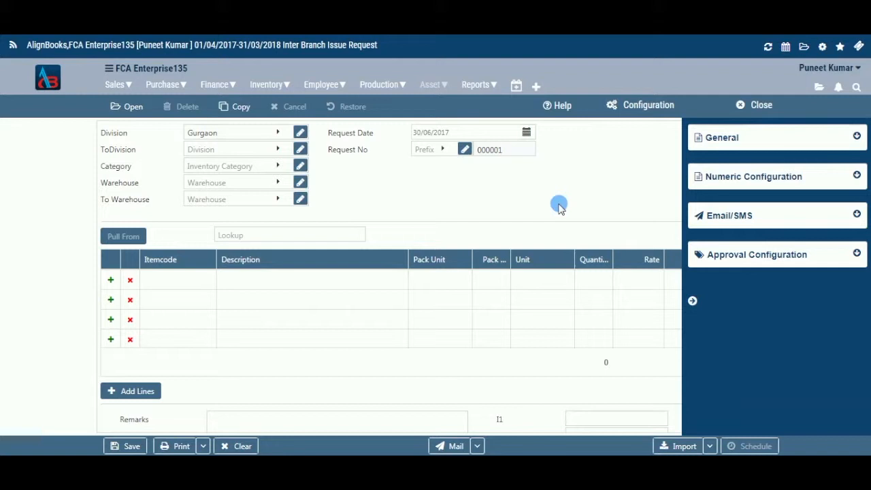
mouse_move(656, 181)
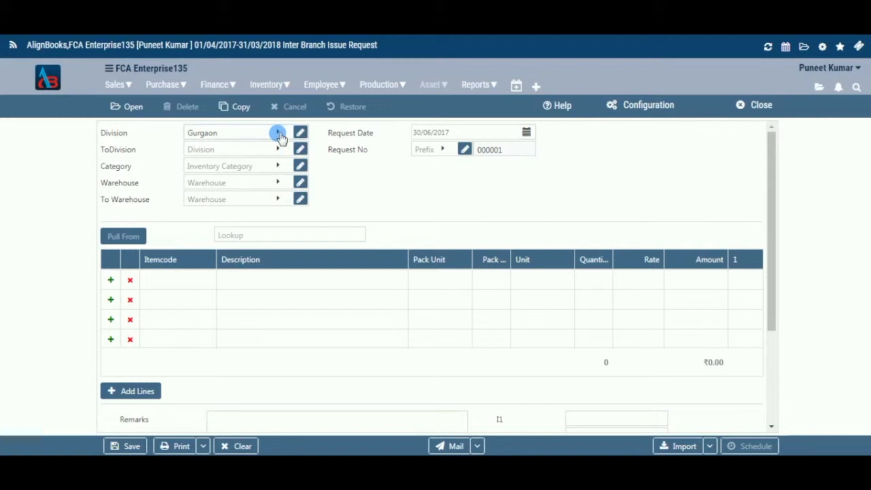
- Review the Division list, the new-division dialog and Gurgaon's details, closing each without changes
left_click(277, 133)
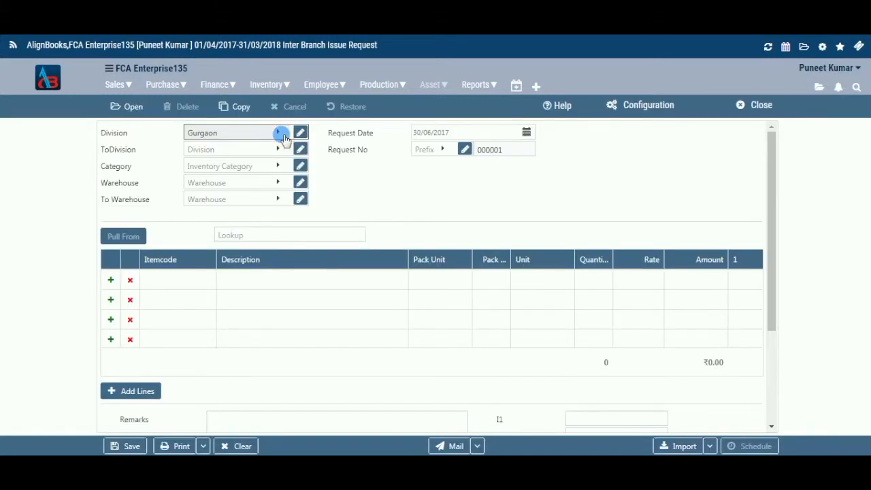
left_click(277, 133)
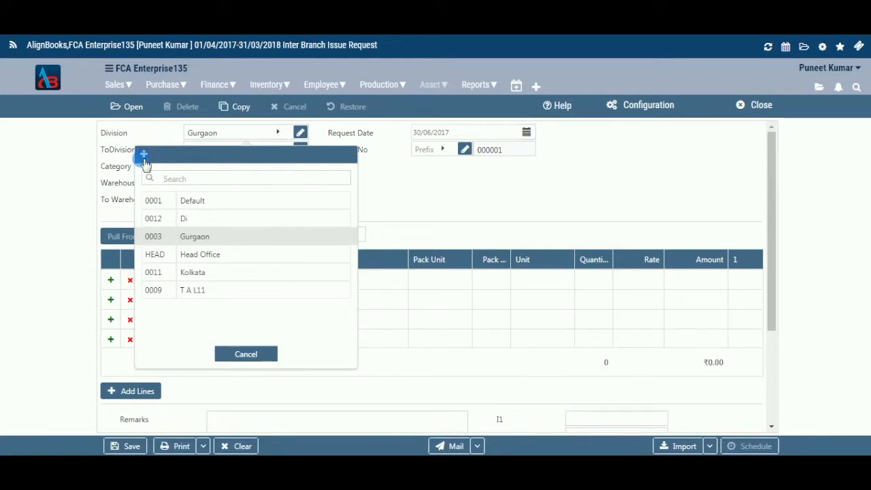
left_click(143, 155)
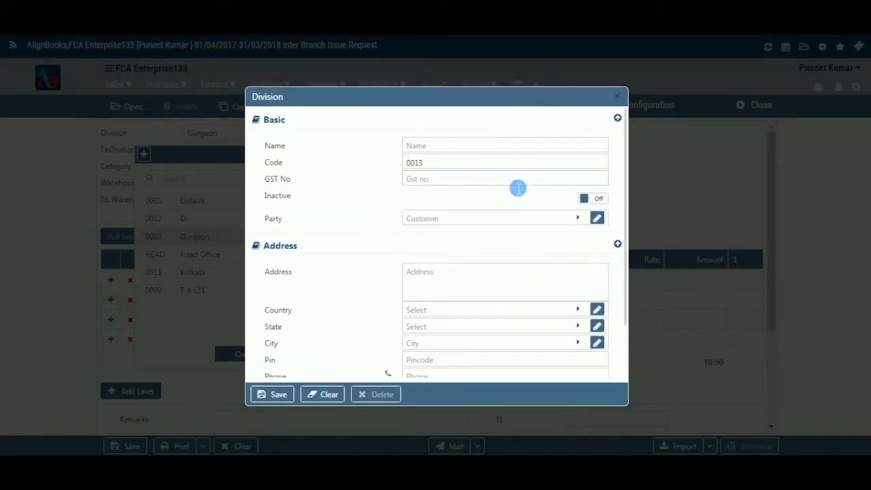
mouse_move(615, 177)
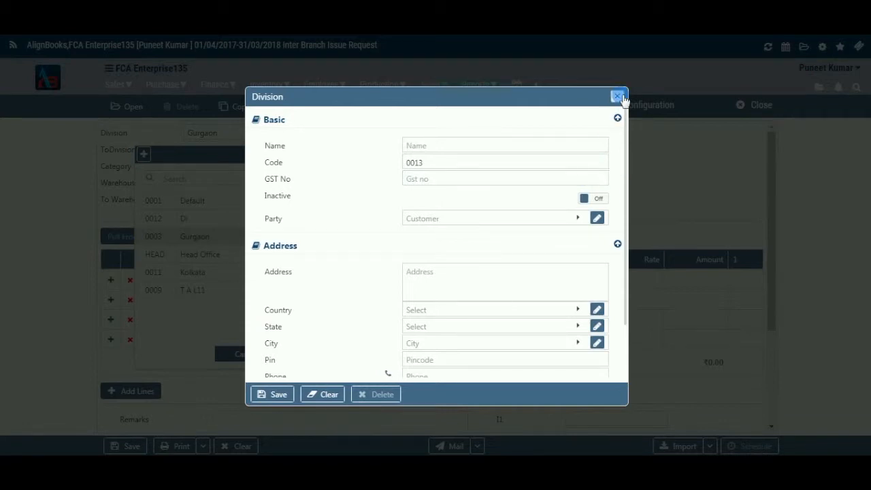
left_click(618, 95)
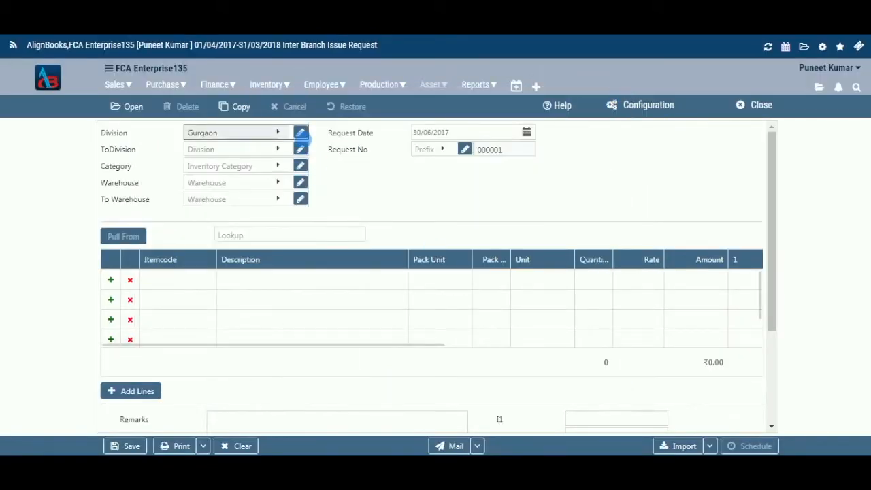
left_click(300, 132)
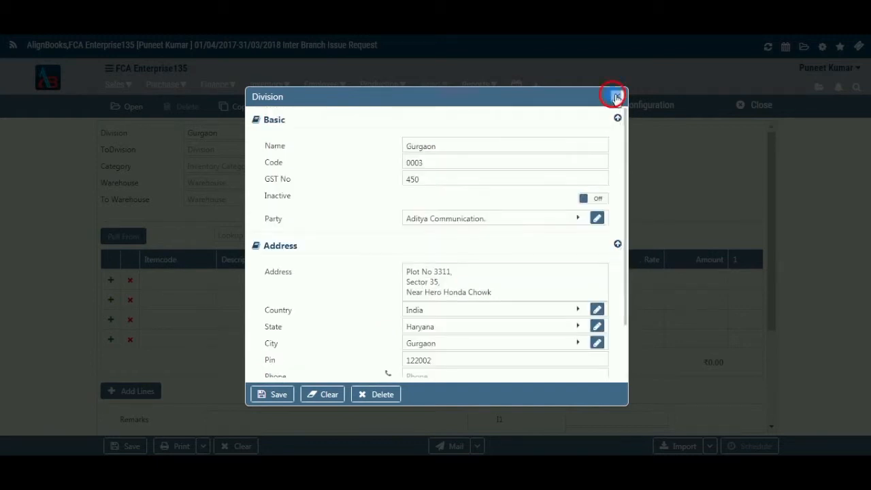
left_click(615, 95)
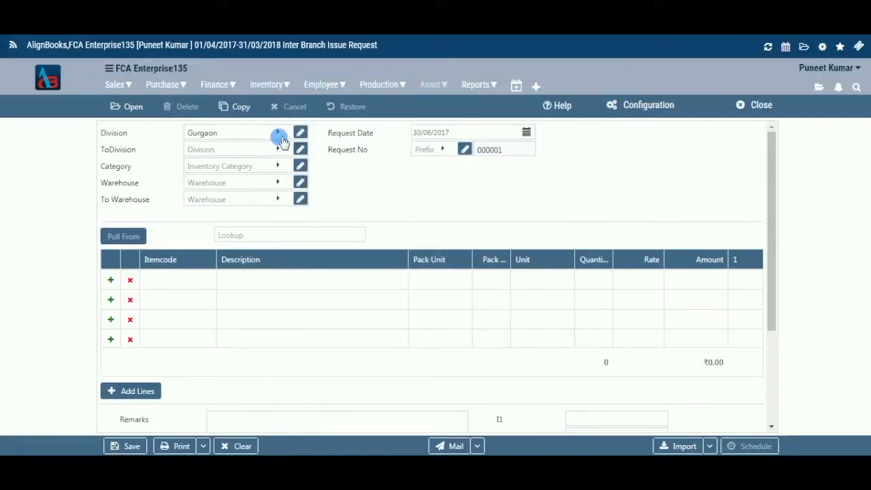
- Choose Kolkata as the ToDivision and move on to the Category choices
left_click(278, 148)
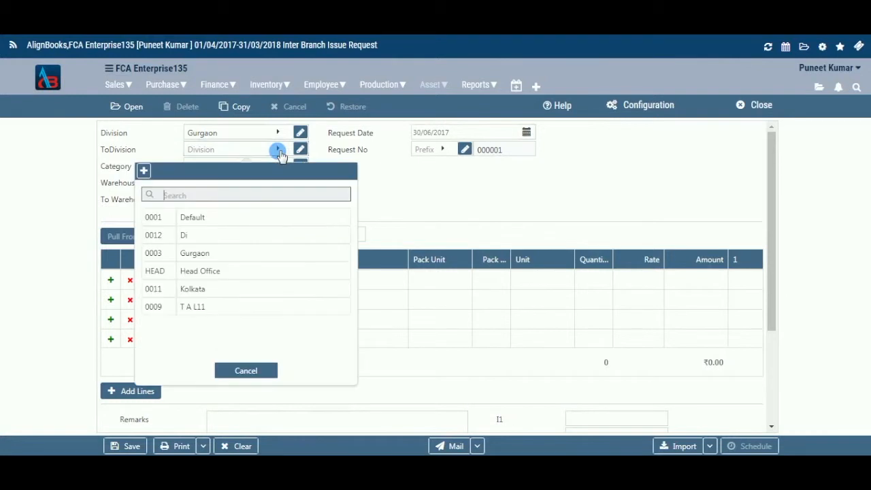
mouse_move(275, 253)
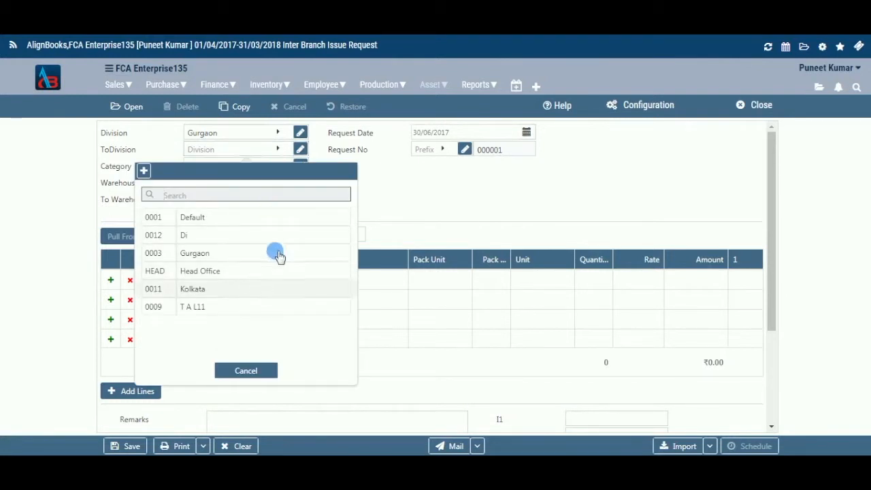
left_click(193, 288)
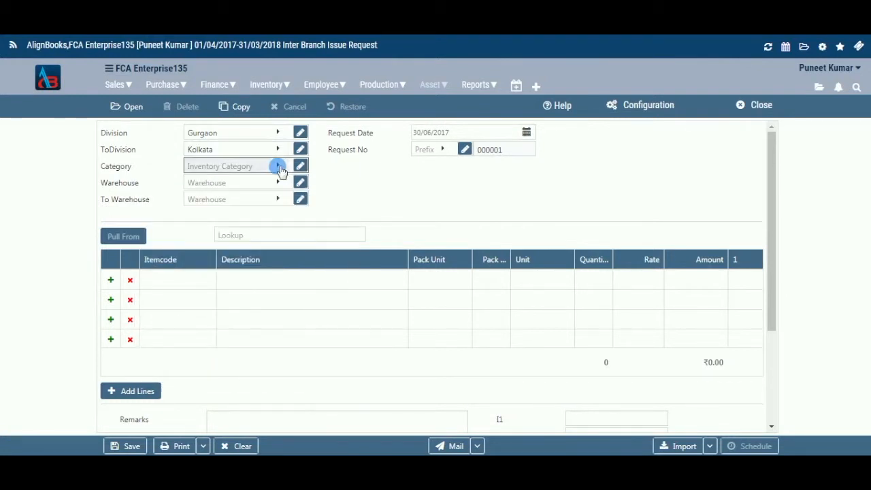
left_click(277, 166)
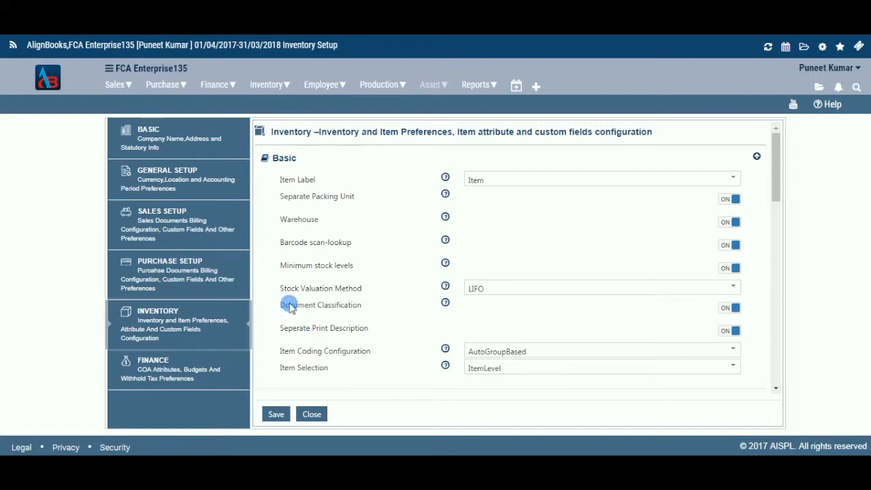
- Interact with the Inventory Setup preferences page, leaving Warehouse enabled and valuation LIFO
left_click(730, 307)
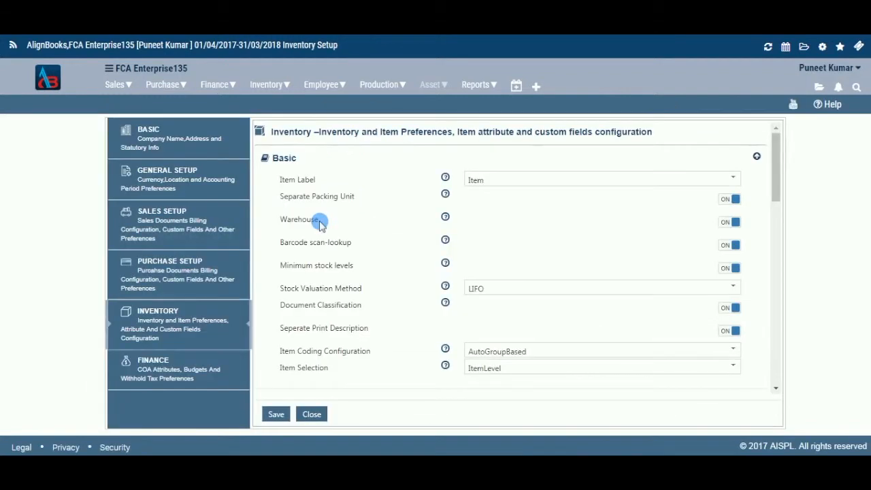
mouse_move(319, 139)
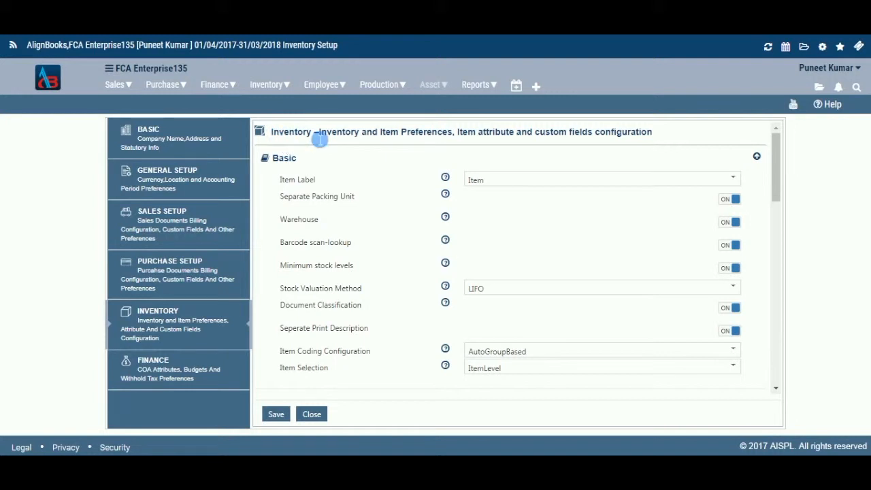
mouse_move(280, 219)
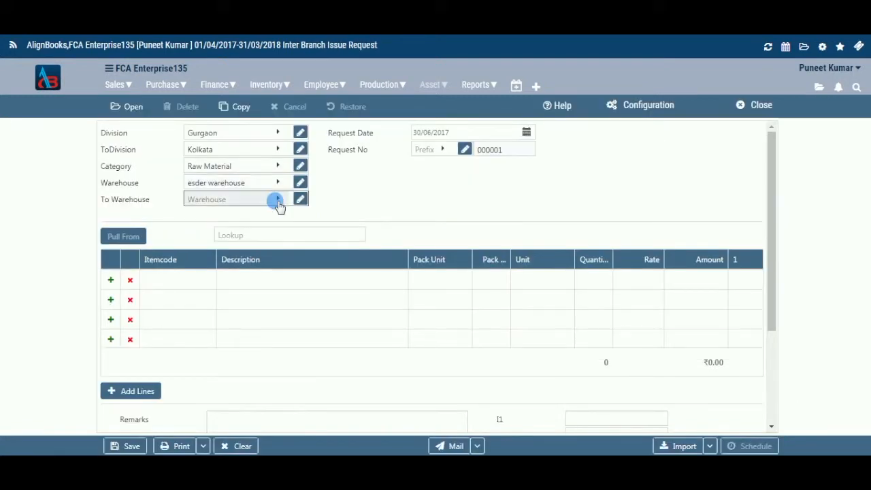
- Choose main warehouse as the To Warehouse and set the request date to 30 June 2017
left_click(278, 198)
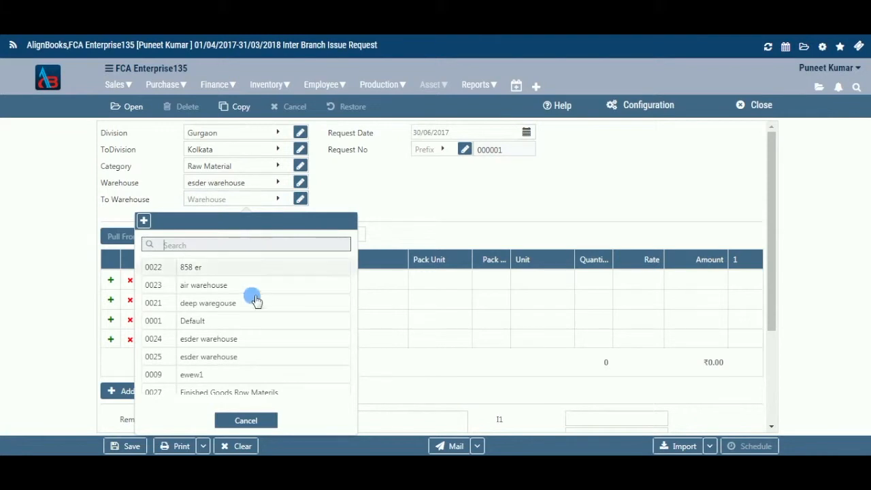
scroll("down", 3)
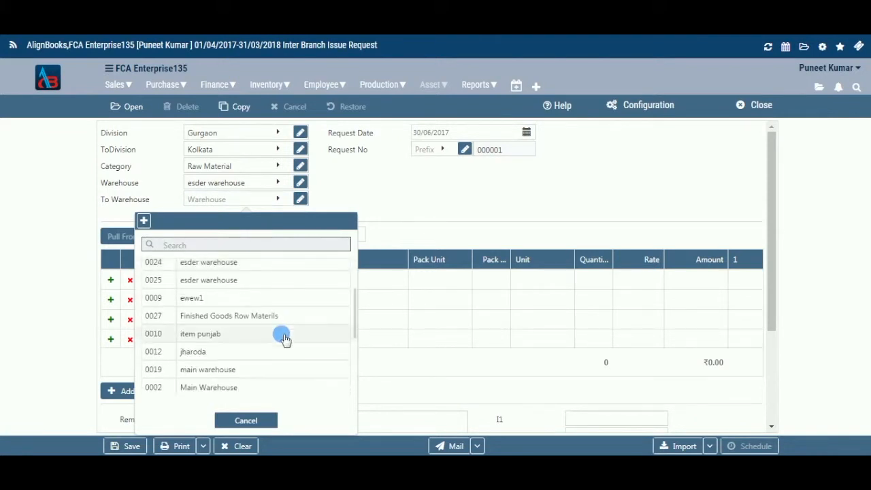
left_click(206, 371)
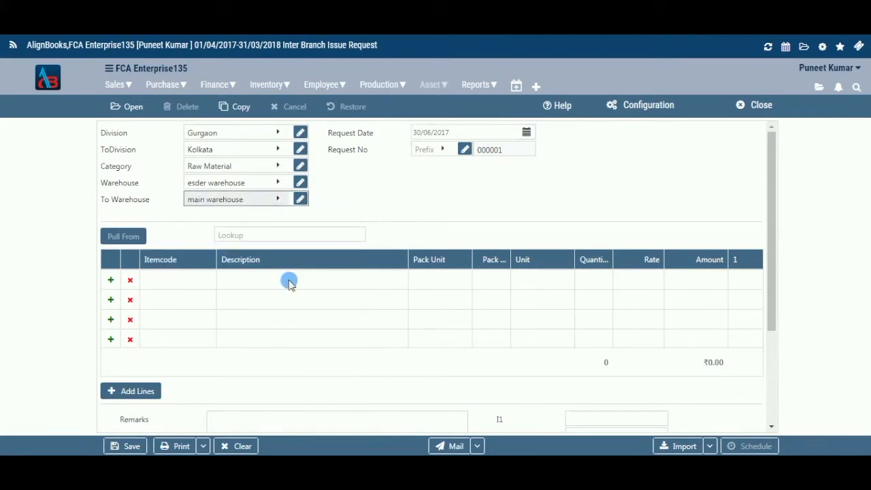
mouse_move(509, 133)
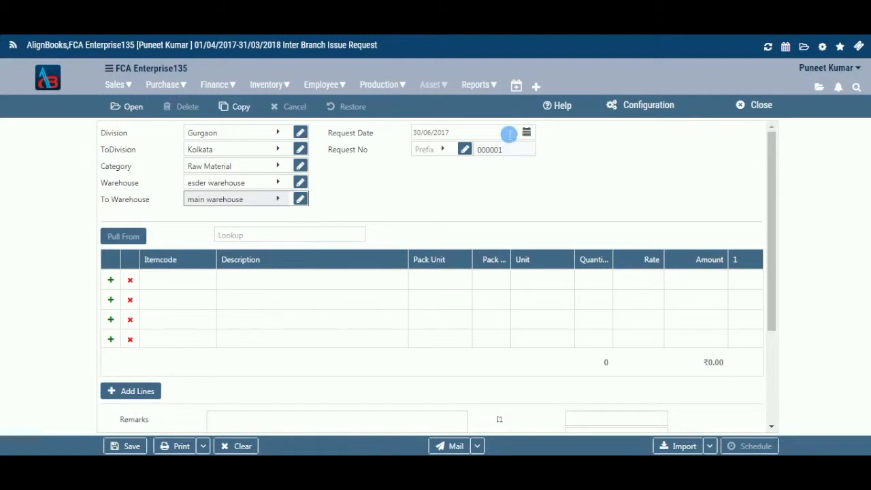
left_click(526, 132)
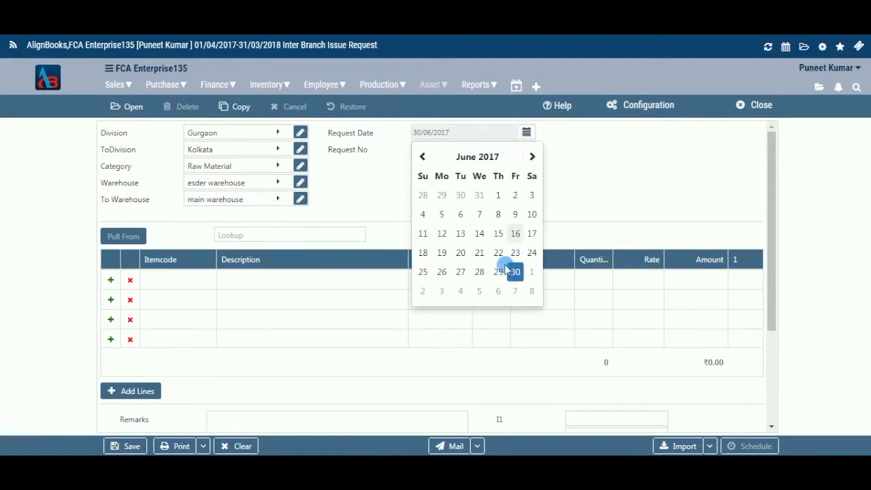
left_click(515, 272)
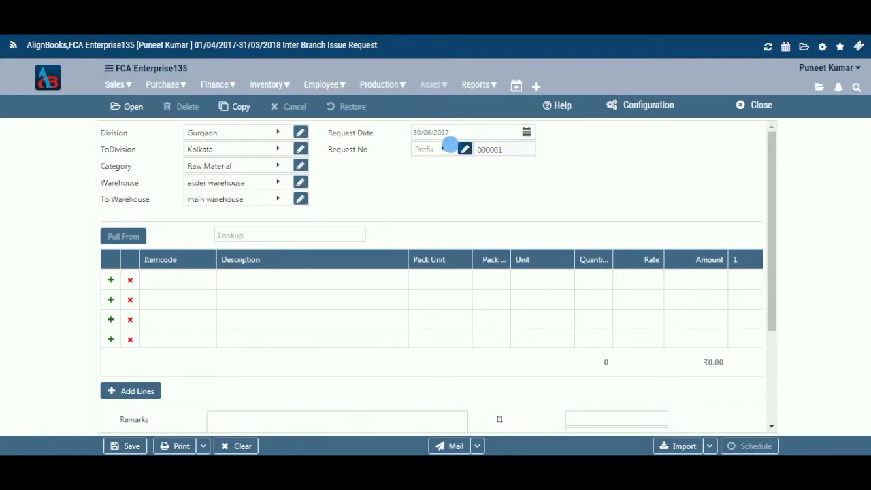
- Select 'req' as the Request No prefix and move focus to the empty item grid
left_click(465, 149)
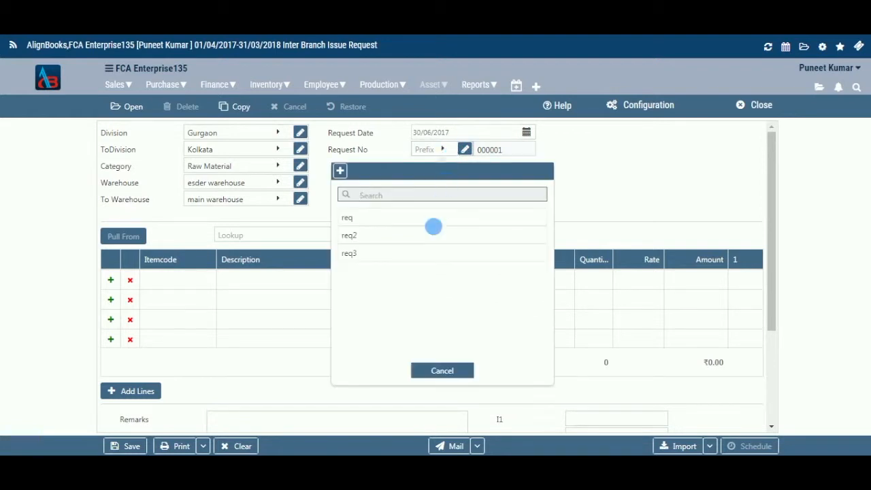
left_click(347, 217)
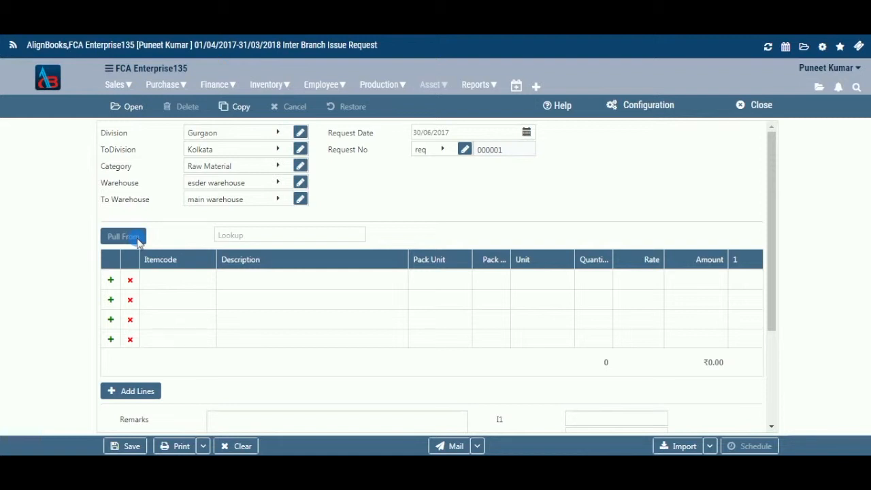
left_click(289, 234)
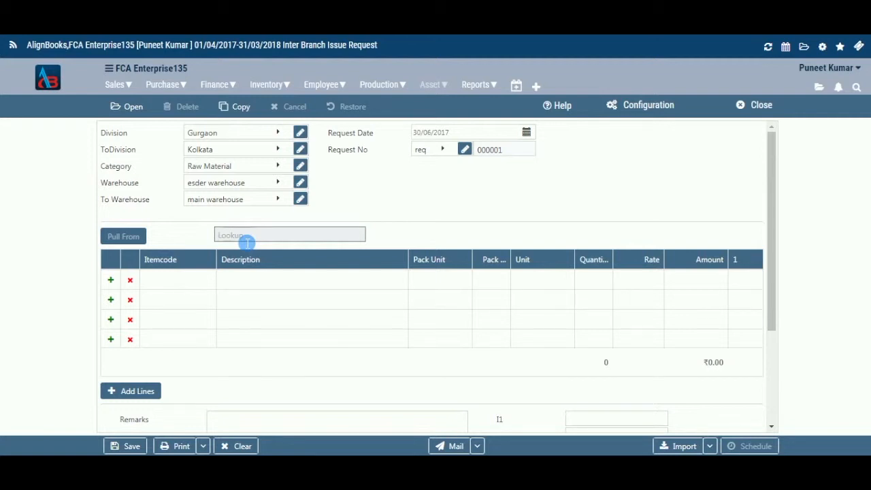
left_click(288, 234)
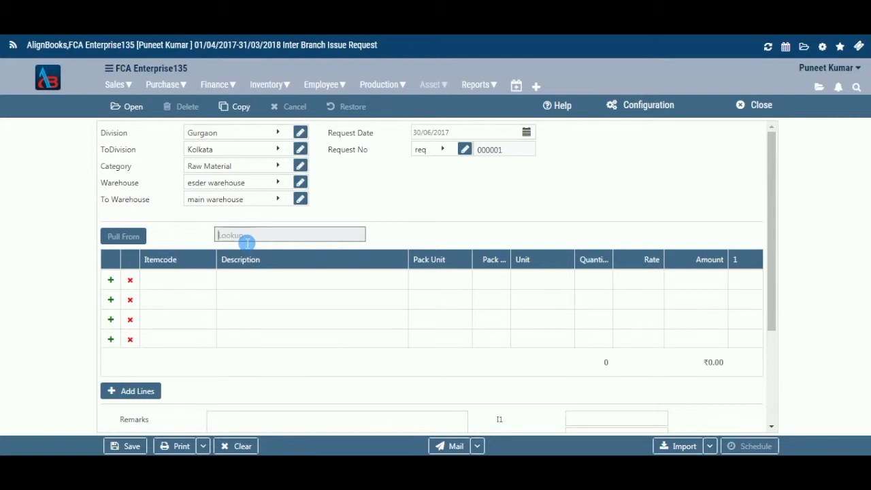
left_click(110, 281)
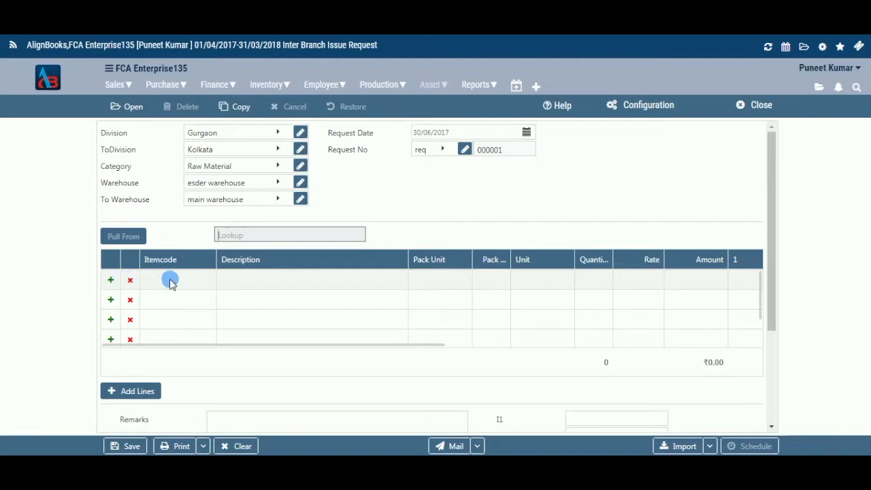
- Pick item 0005001 (24 LED) for the first row with quantity 4
left_click(170, 280)
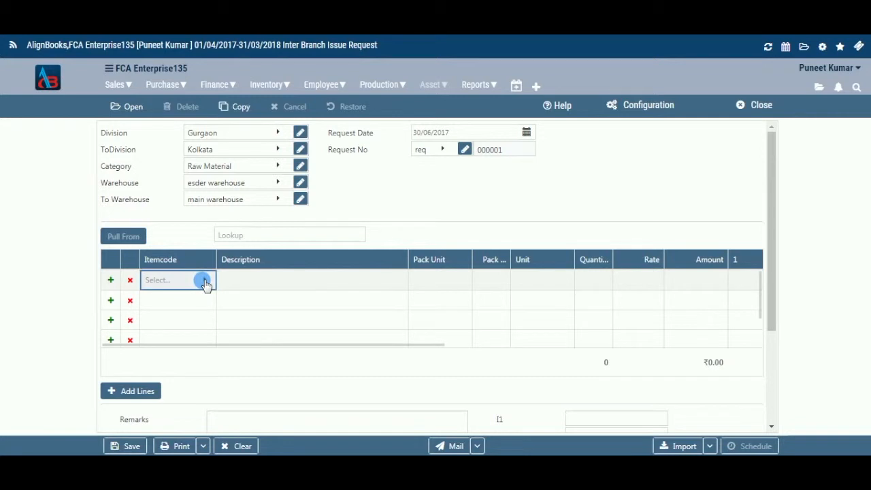
left_click(177, 281)
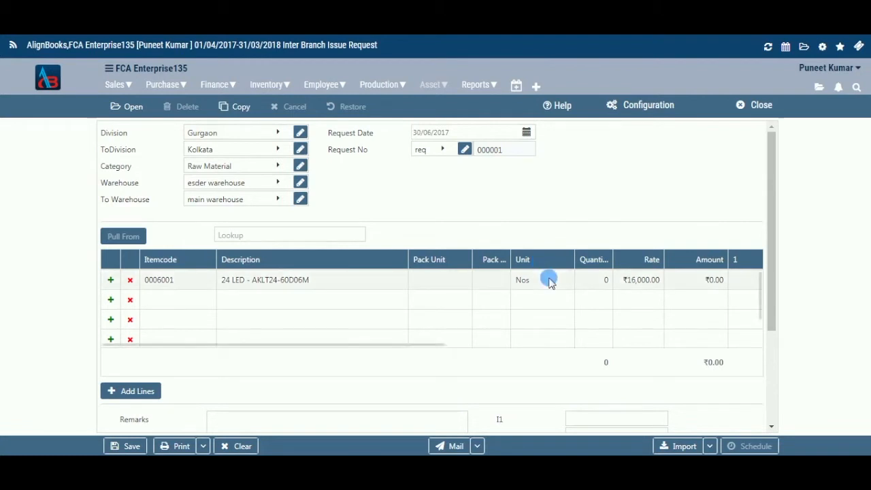
left_click(594, 280)
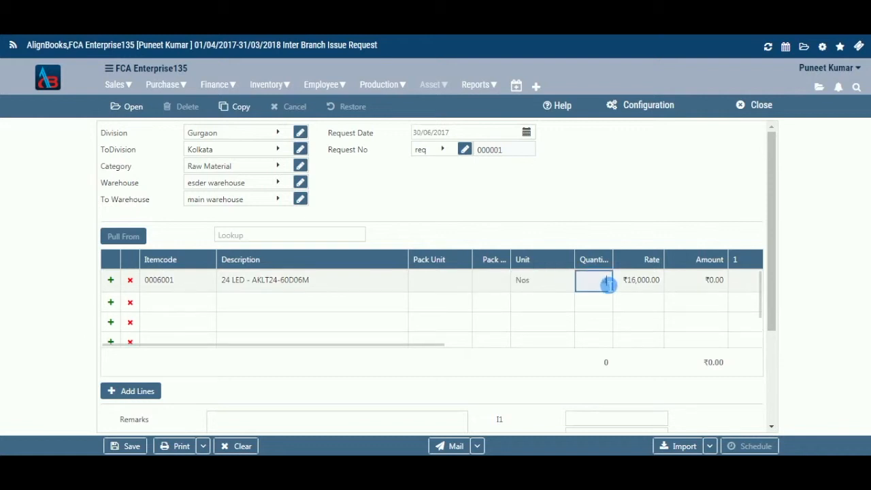
type("4")
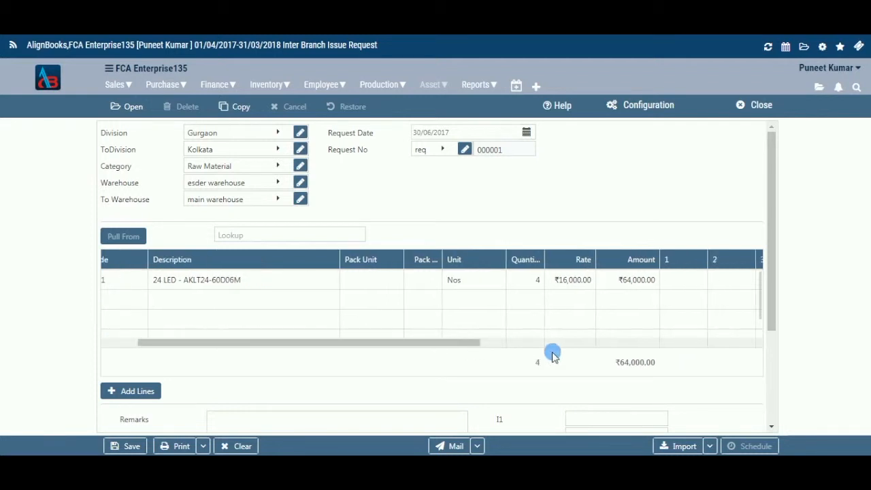
- Enter the row remark serial800 in the Remark column
scroll("right", 3)
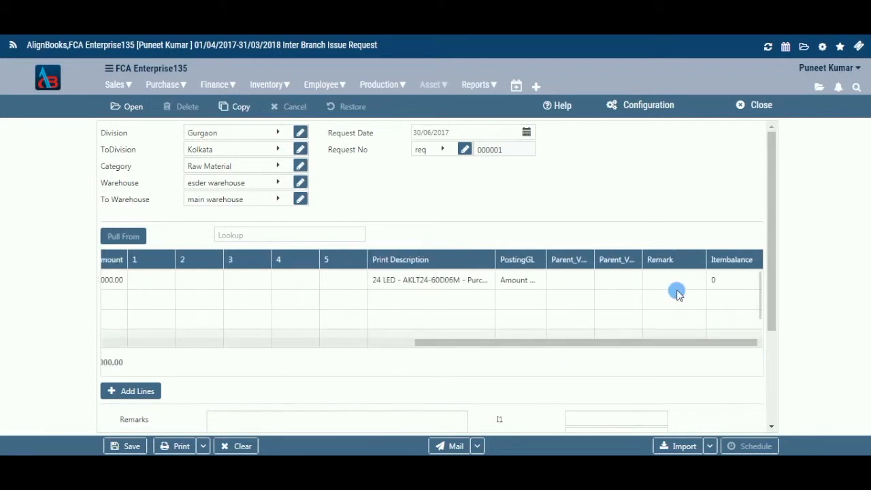
left_click(674, 281)
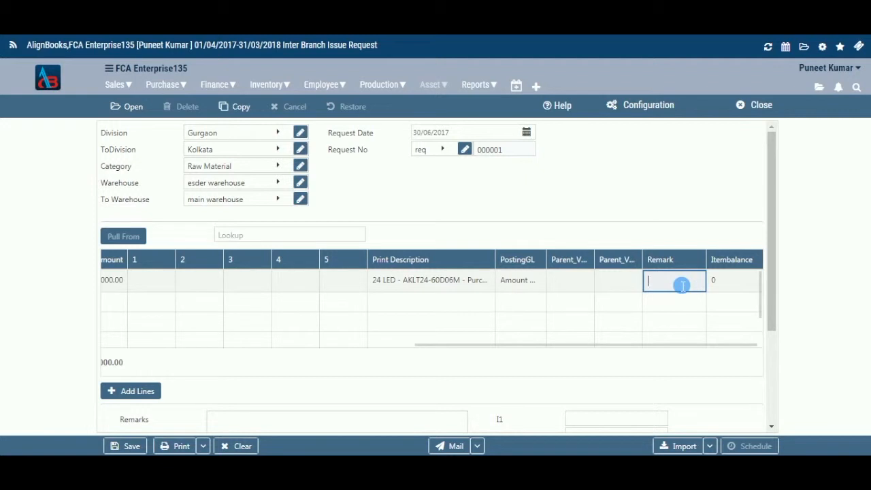
type("serial")
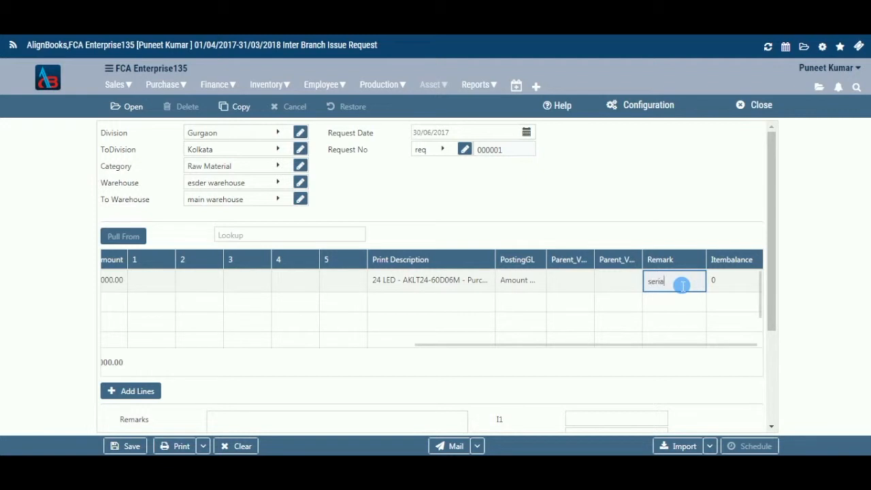
type("800XX")
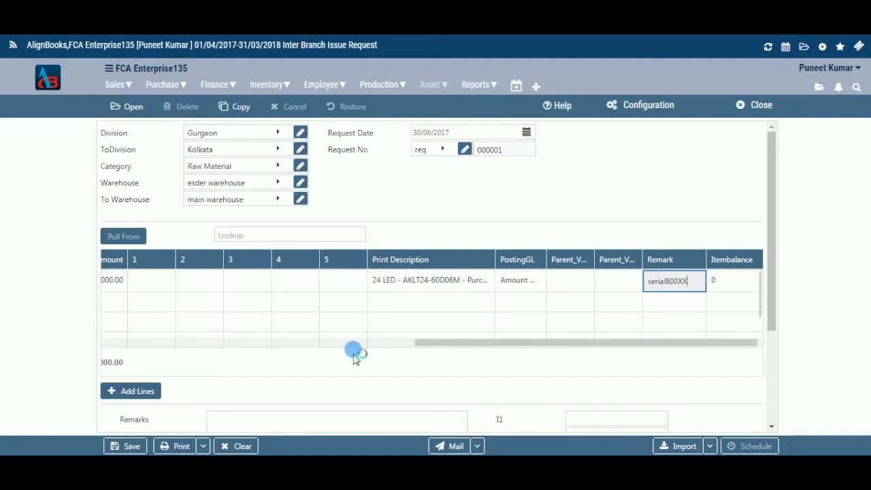
left_click_drag(353, 351, 242, 352)
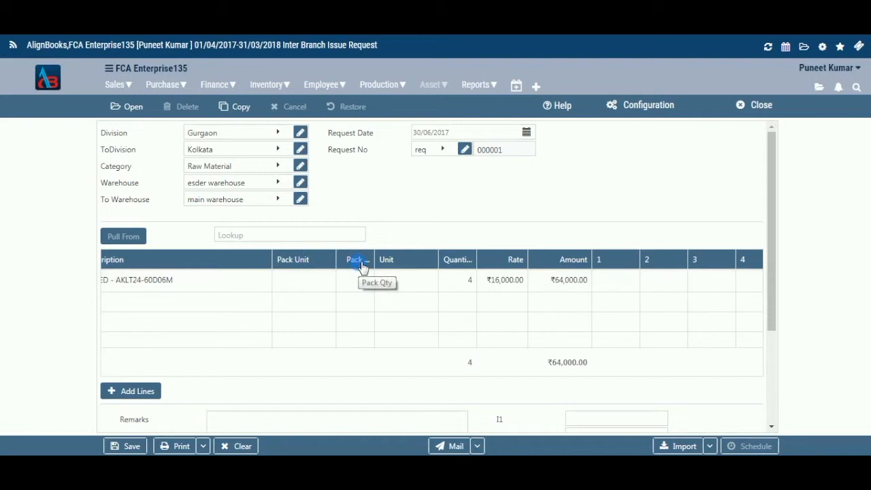
mouse_move(322, 278)
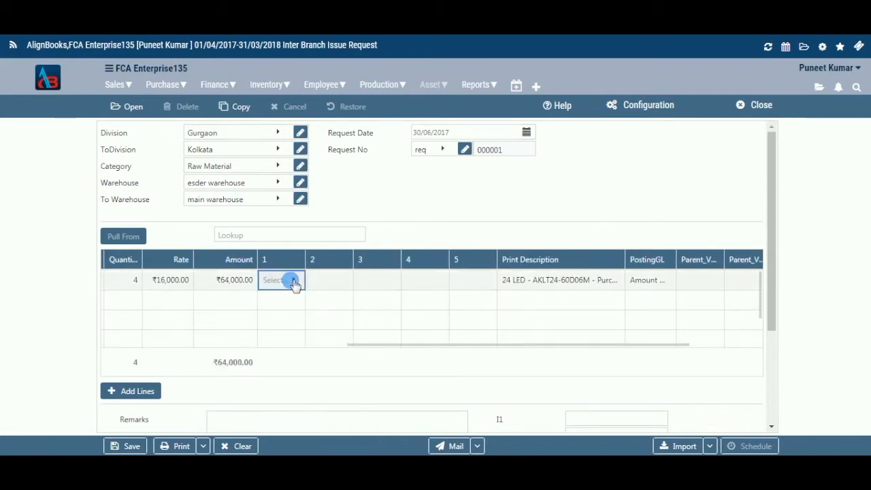
- Fill the row's attributes 1–5 with White, emp, code 0002/…, Testing and party Abhishek
left_click(281, 281)
type("Whit")
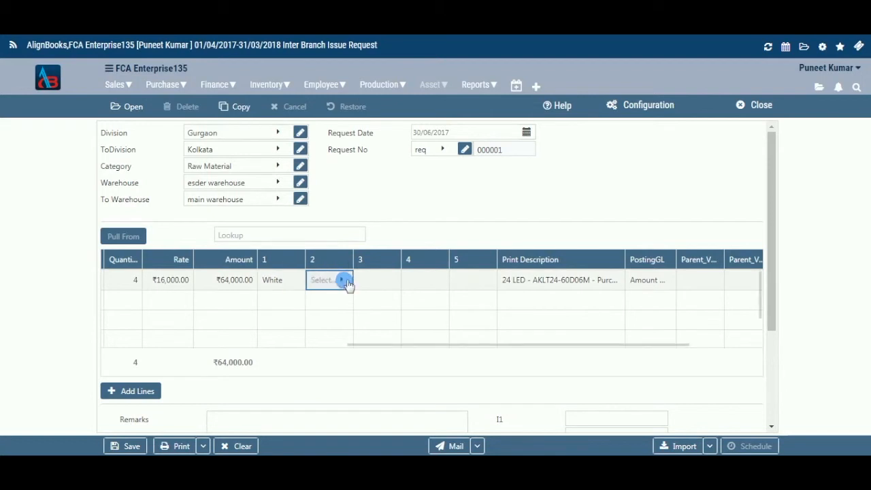
type("emp")
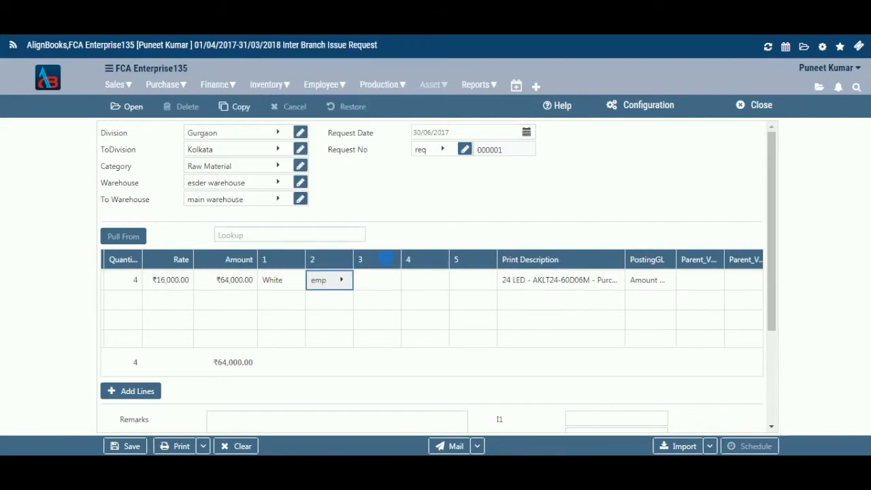
left_click(376, 281)
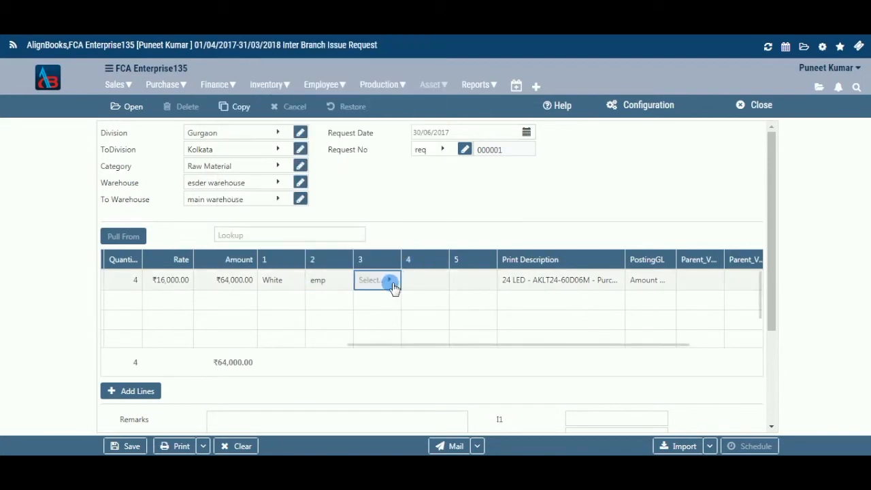
left_click(375, 281)
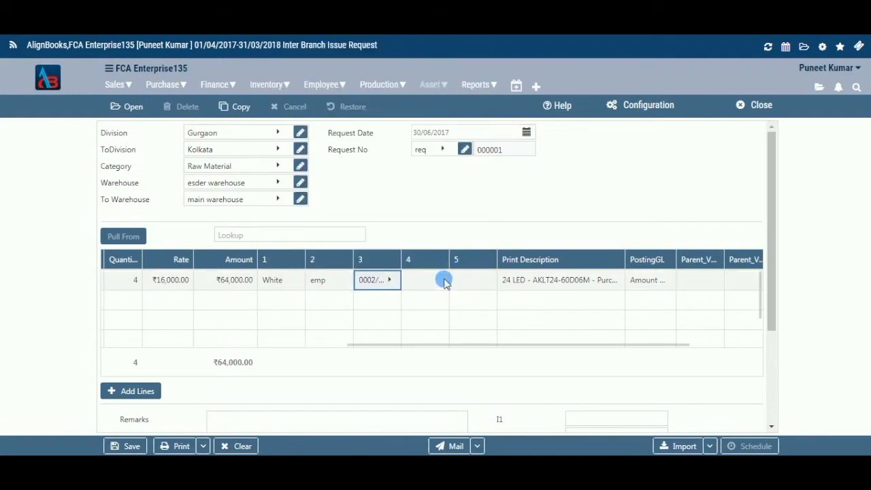
left_click(444, 281)
type("Testing")
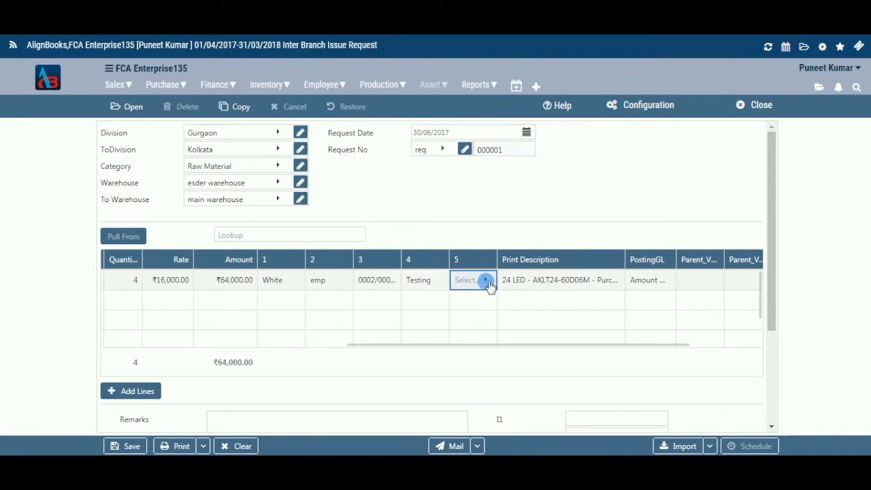
left_click(486, 281)
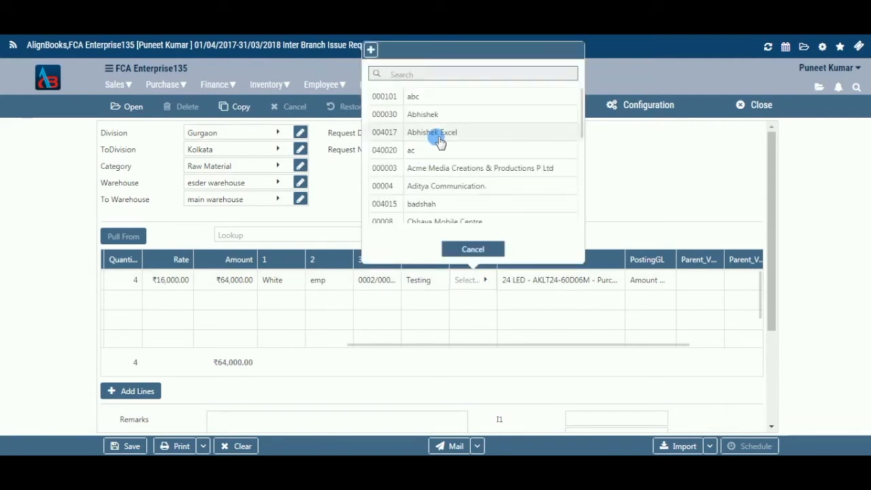
left_click(431, 132)
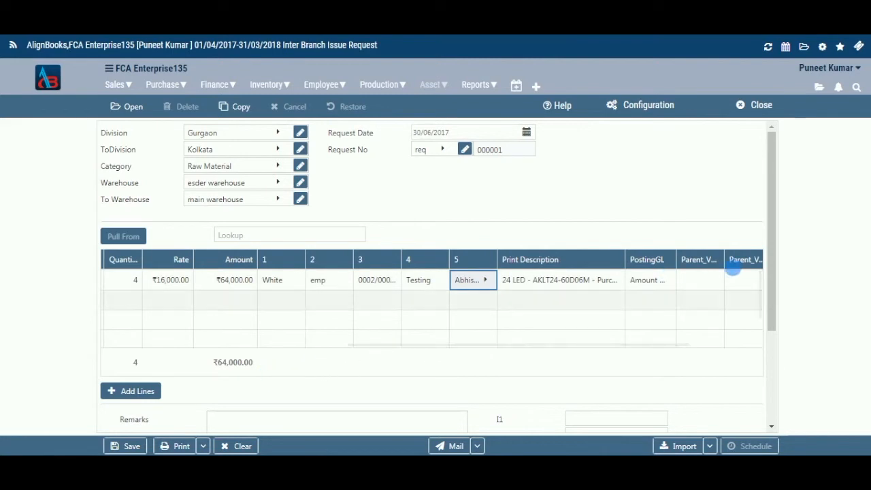
scroll("down", 3)
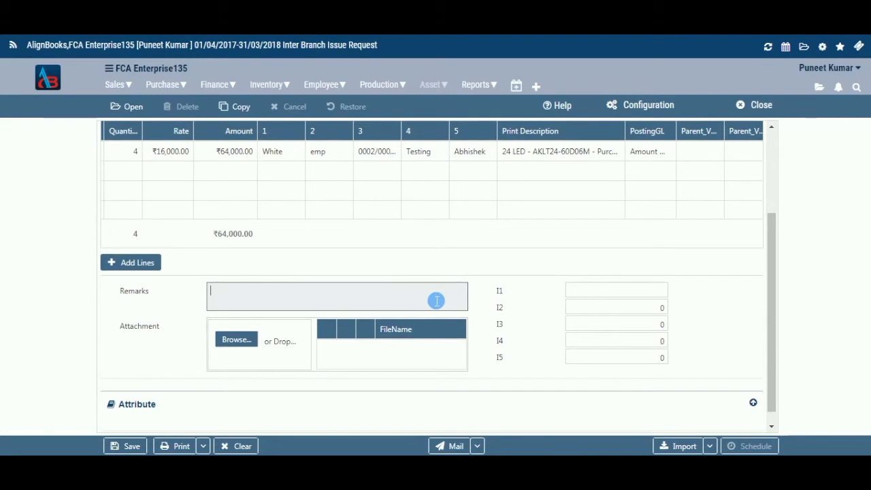
- Enter serial800XX in the request's Remarks box
type("serial")
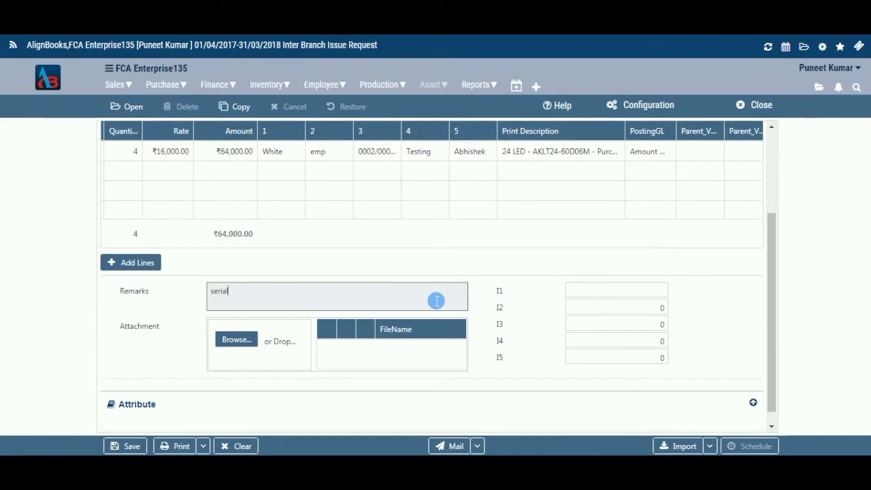
type("800XX")
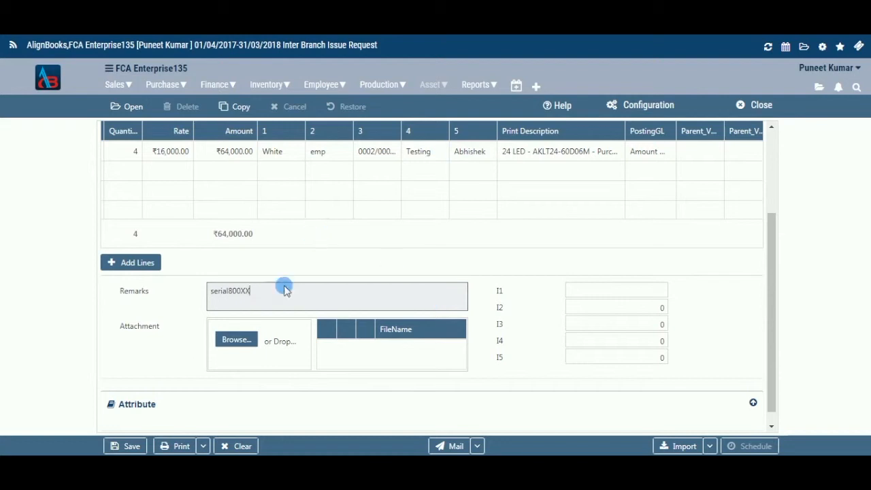
- Attach item.txt from the Desktop to the request
left_click(237, 339)
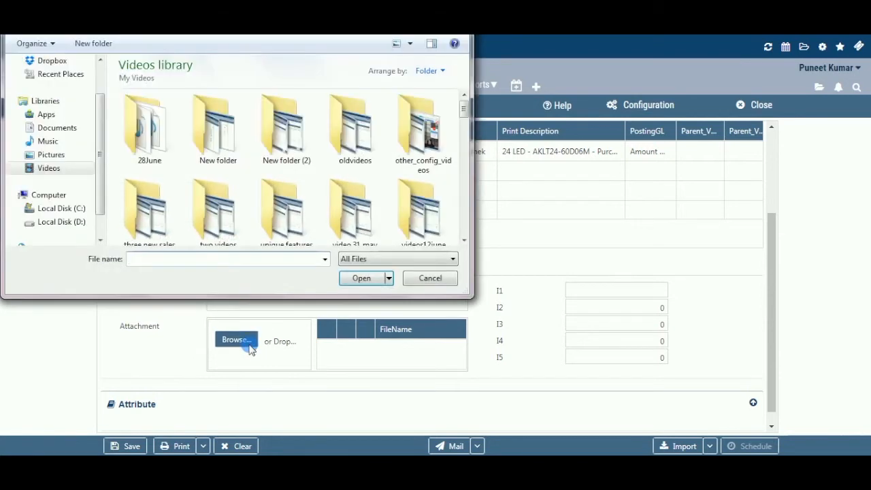
left_click(50, 79)
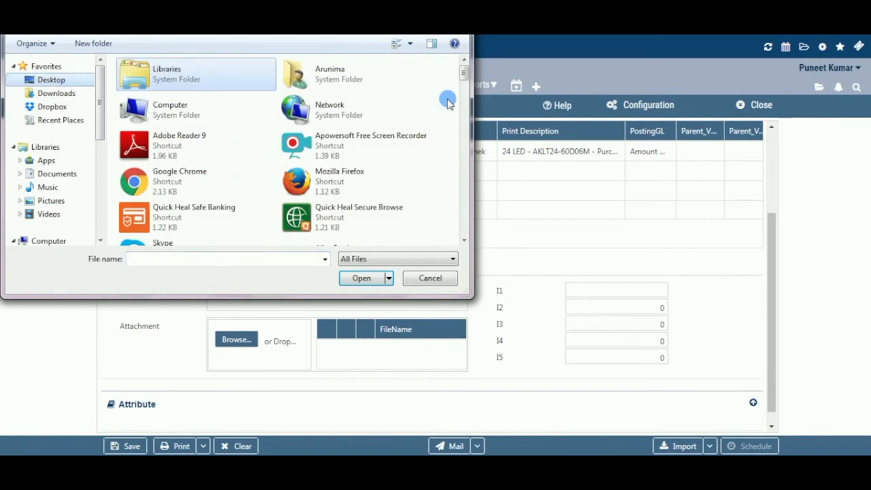
scroll("down", 3)
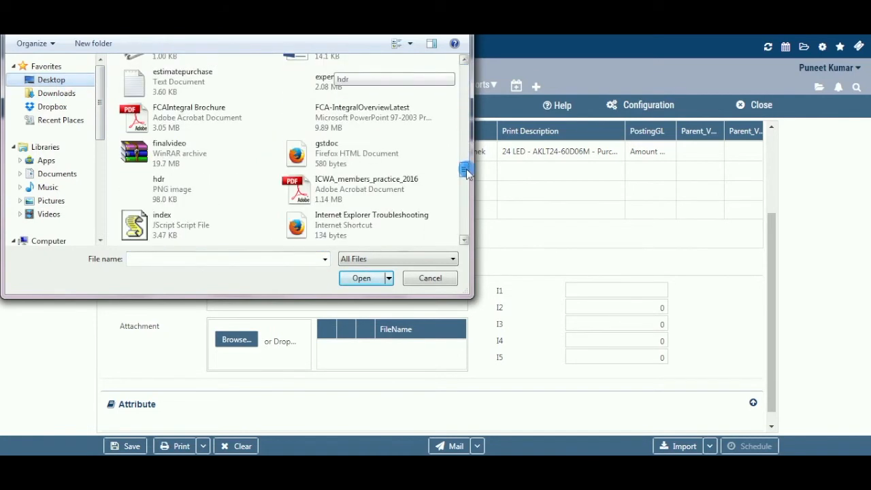
scroll("down", 3)
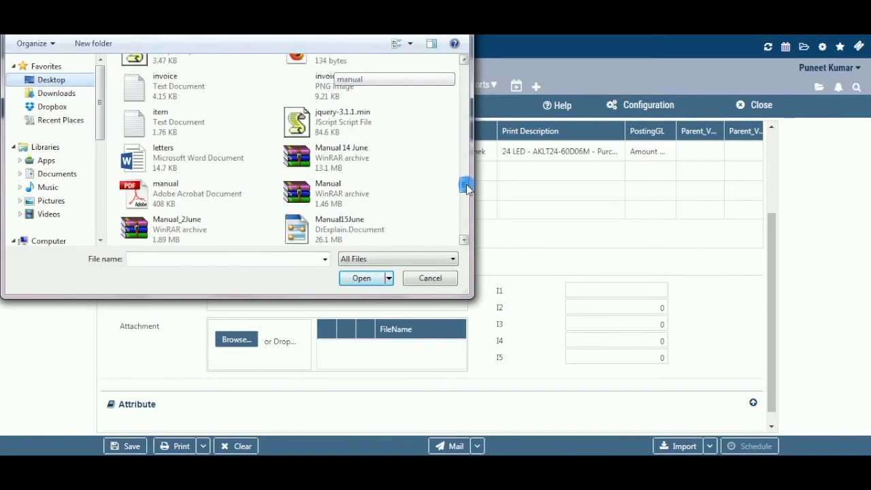
left_click(430, 278)
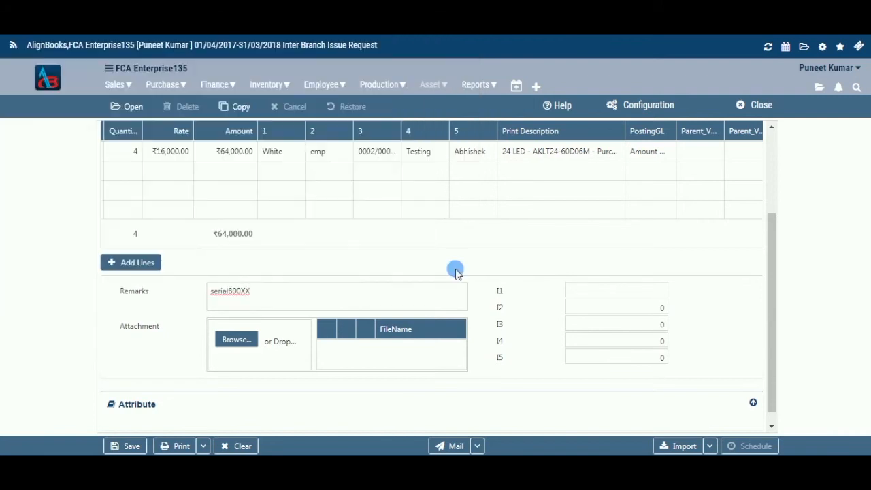
left_click(236, 340)
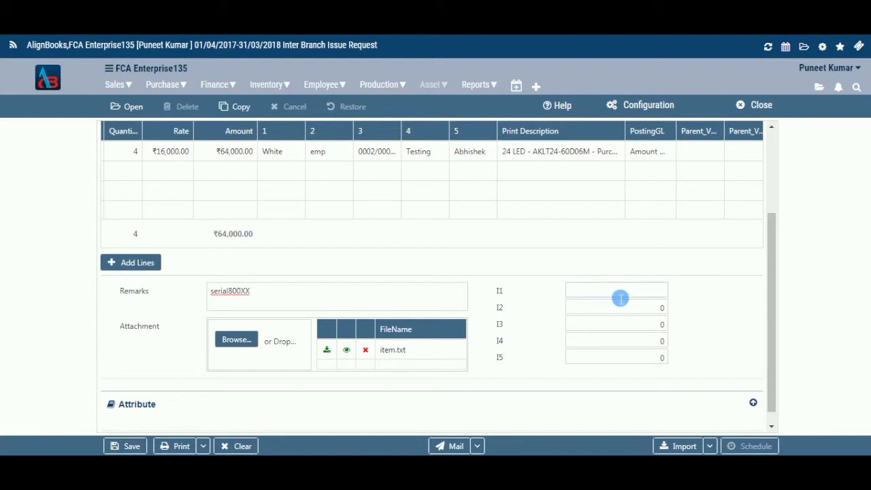
- Enter James, 22, 45000, 313 and 1 in custom fields I1–I5
left_click(615, 290)
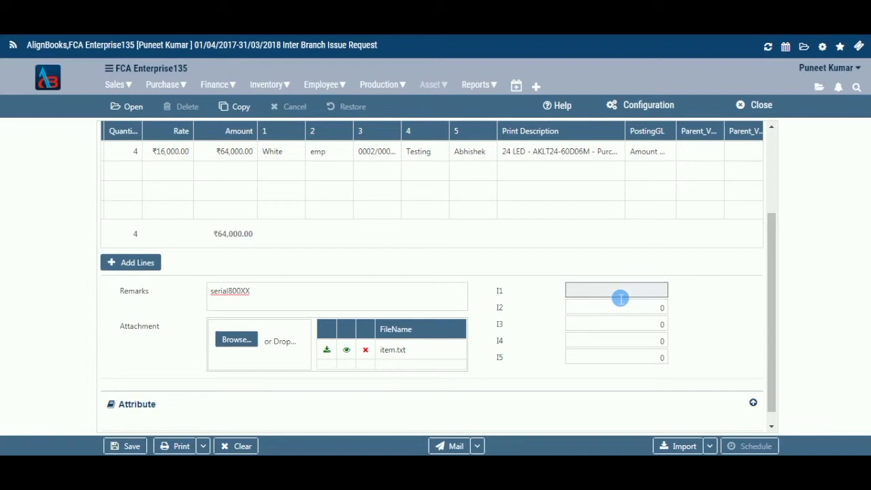
type("James")
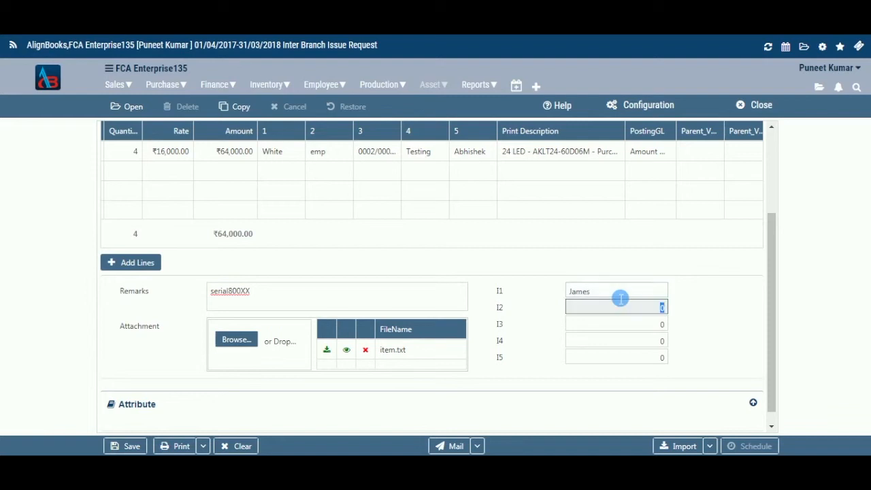
type("22")
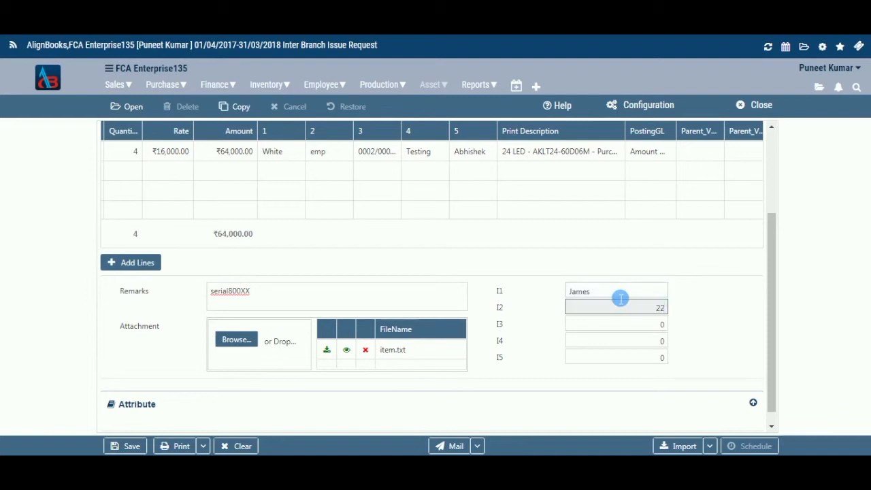
left_click(615, 324)
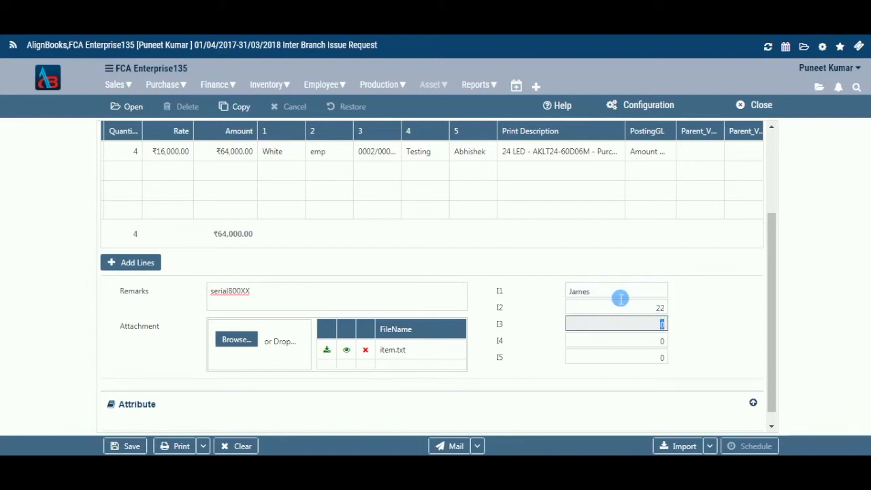
type("45000")
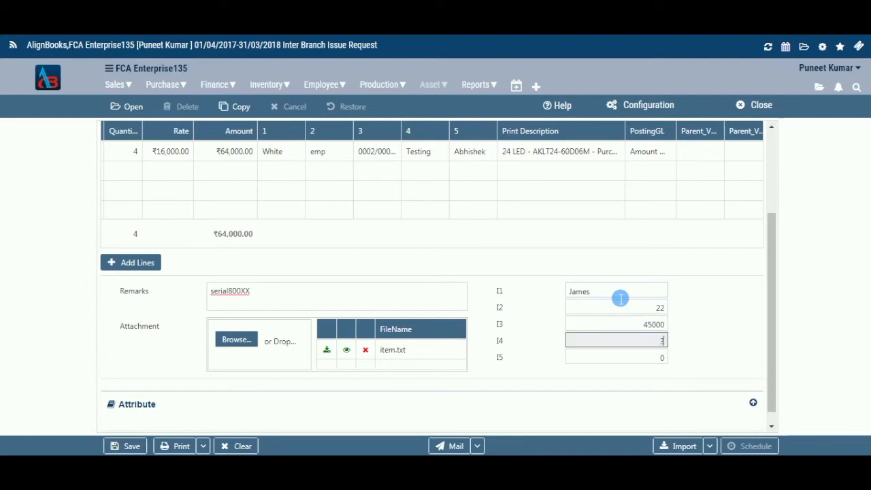
type("13")
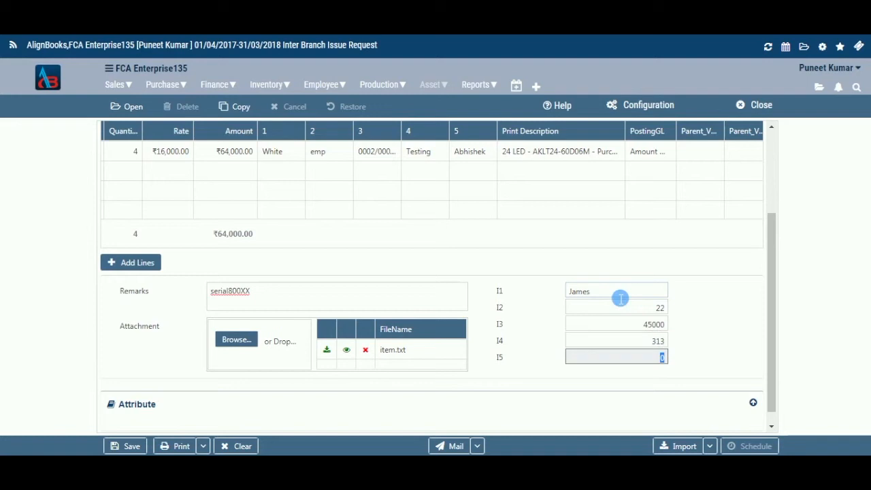
type("1")
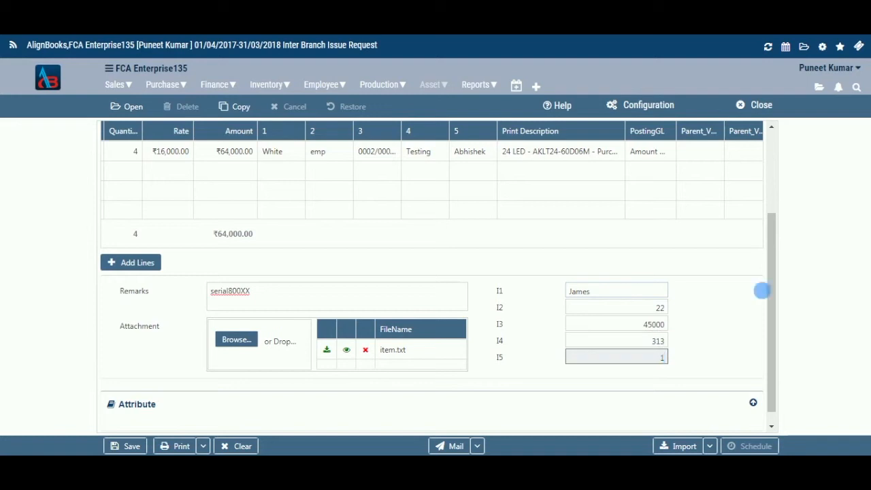
scroll("down", 3)
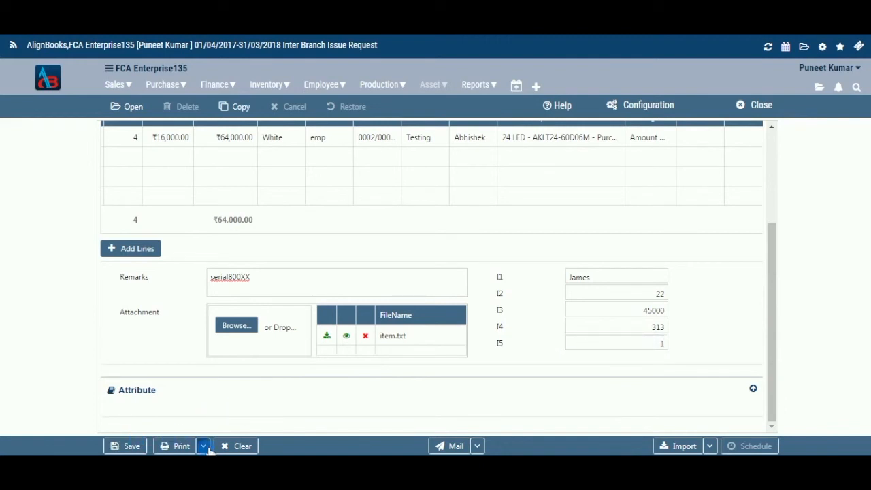
left_click(203, 447)
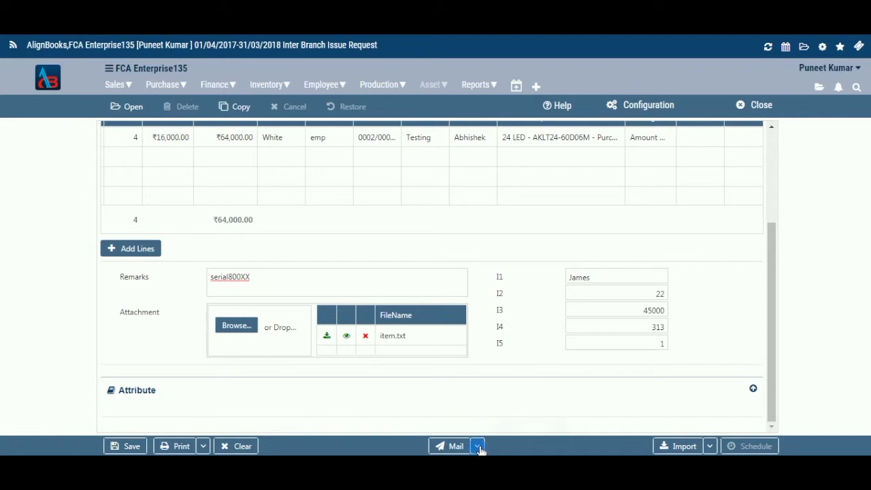
left_click(479, 447)
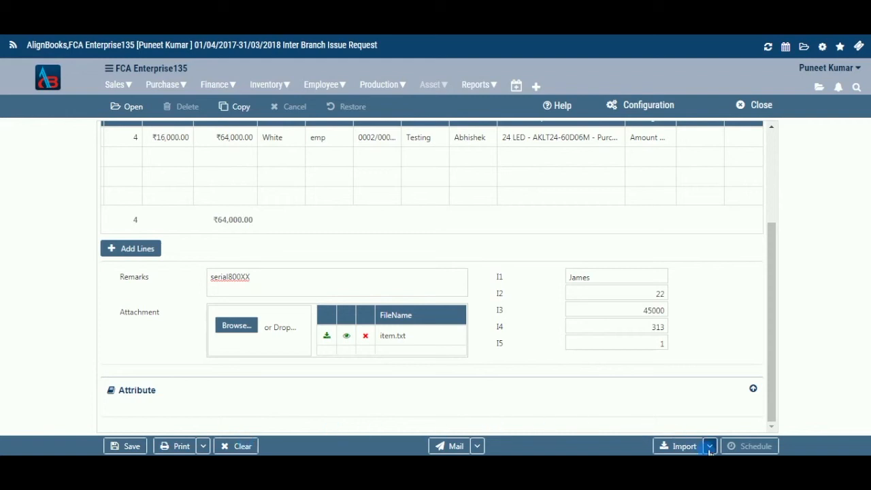
left_click(709, 447)
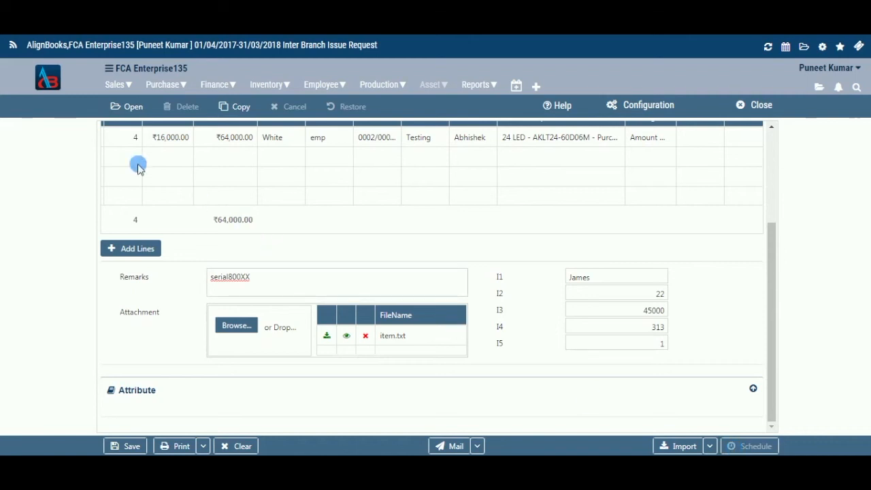
- Save the request and confirm Yes, leaving a cleared form and empty voucher list
left_click(127, 106)
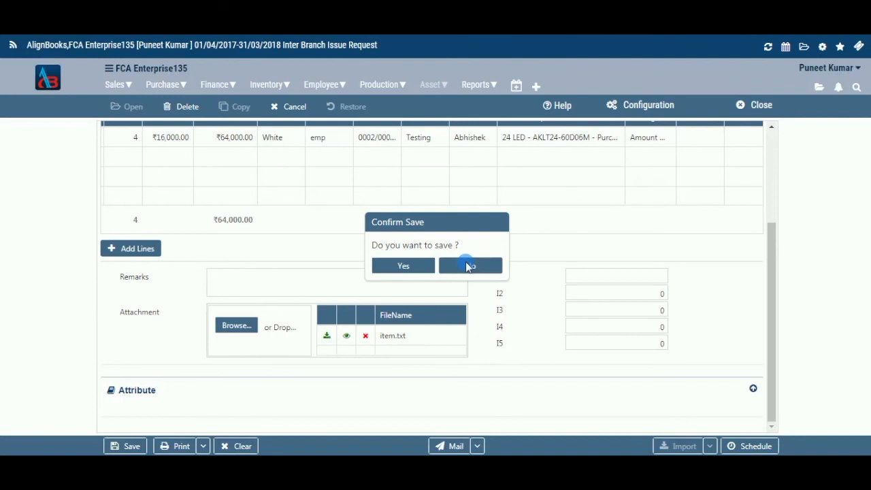
left_click(471, 265)
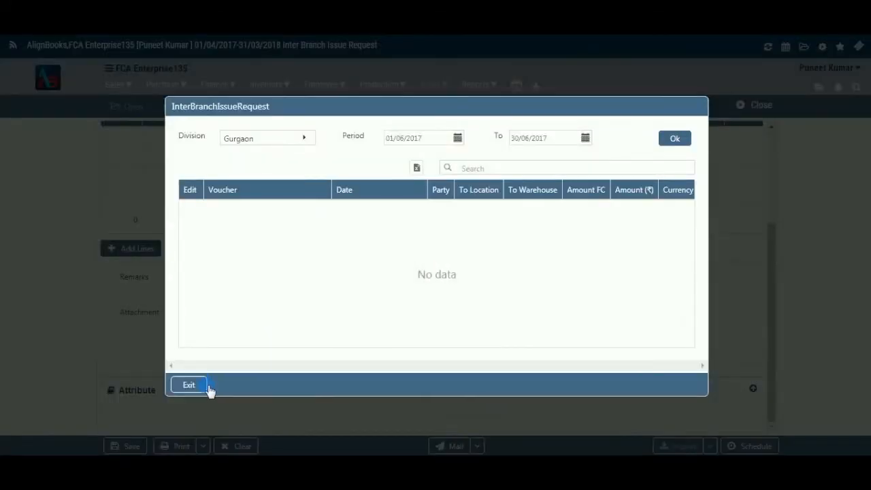
- Exit the saved request list and show the Copy From Inter Branch Issue Request list for Gurgaon
left_click(188, 384)
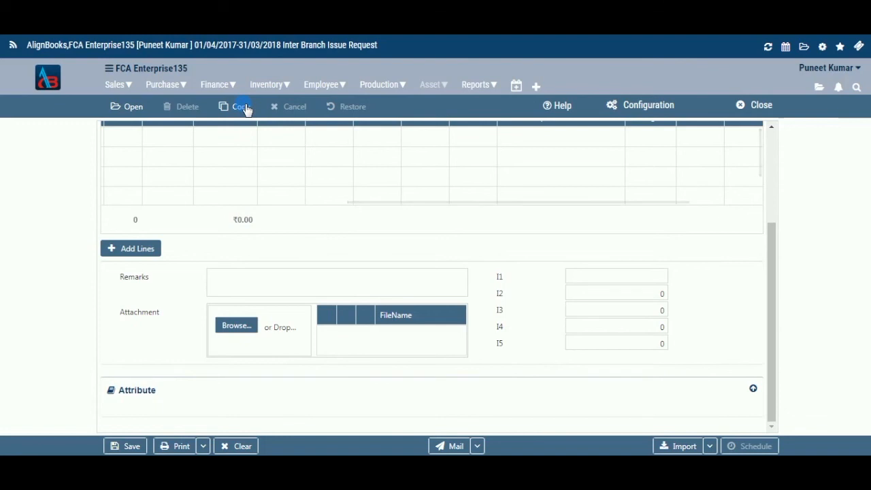
left_click(237, 106)
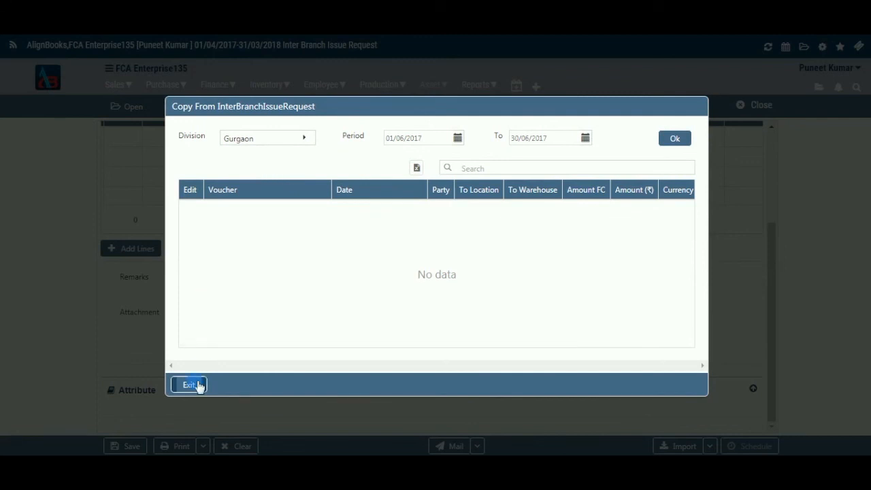
left_click(188, 383)
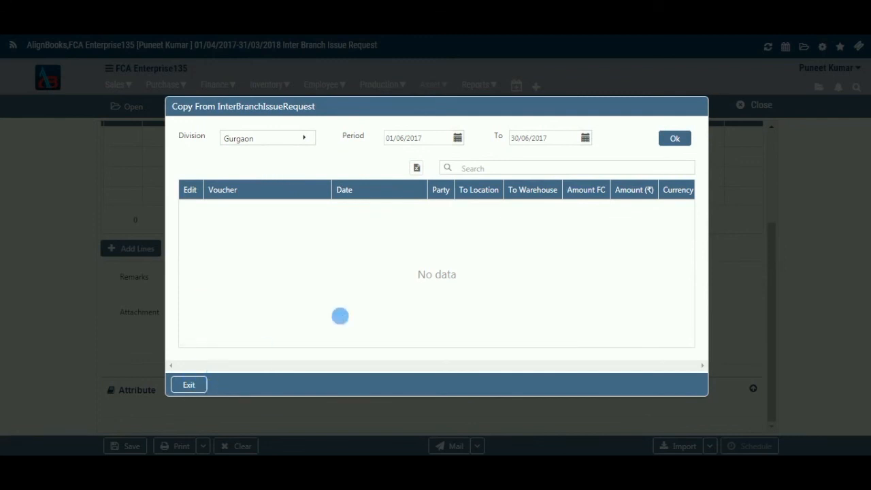